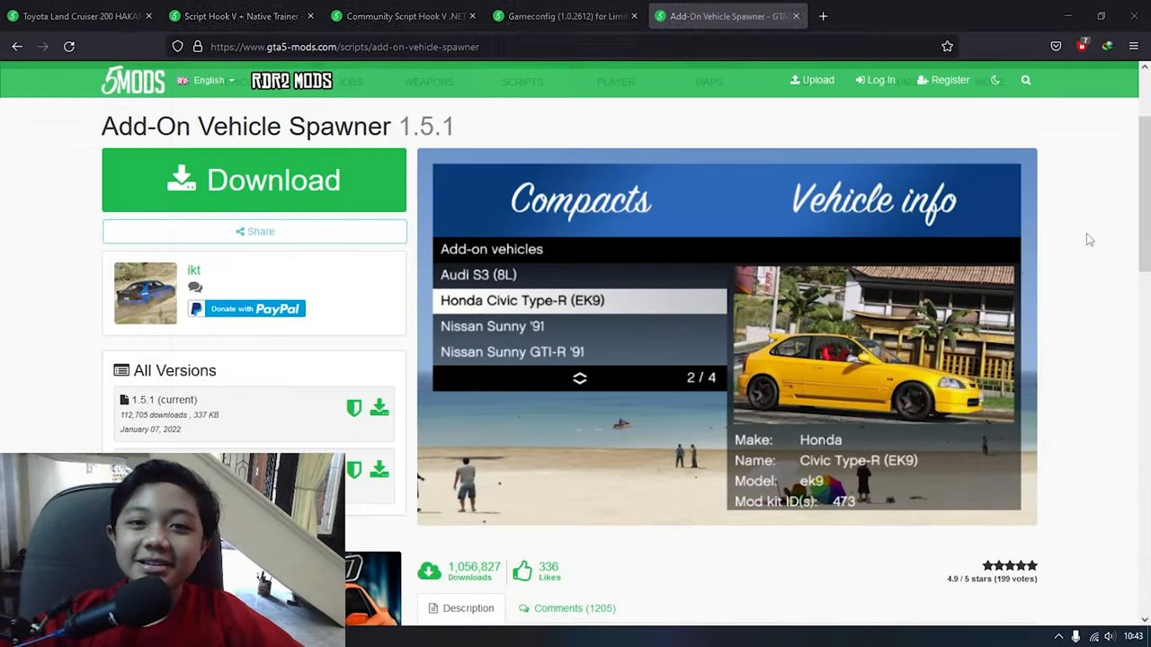
# Bring up the Toyota Land Cruiser 200 HAKAMA 2020 mod page at its Download button
pyautogui.click(86, 14)
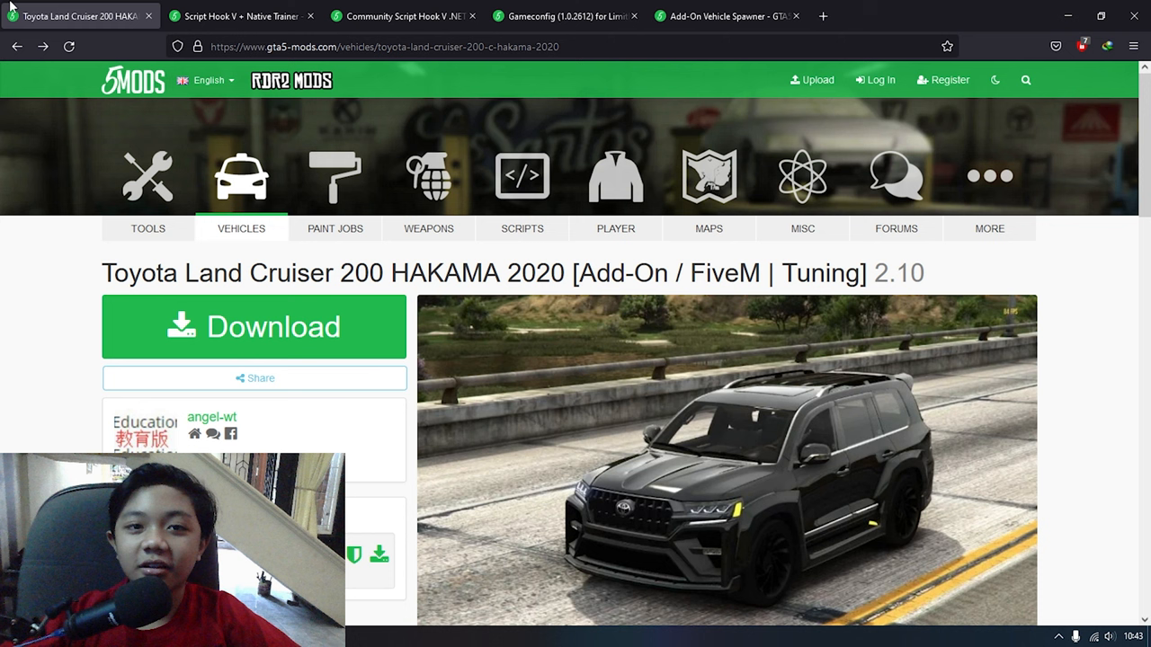
pyautogui.moveTo(708, 176)
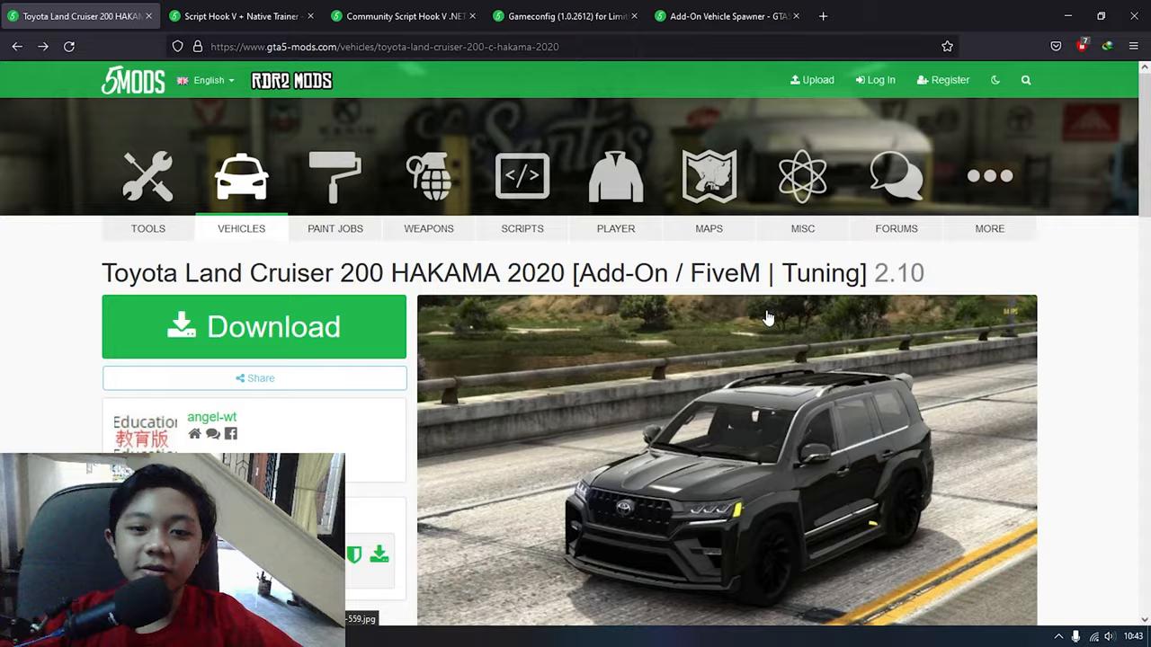
pyautogui.scroll(-3)
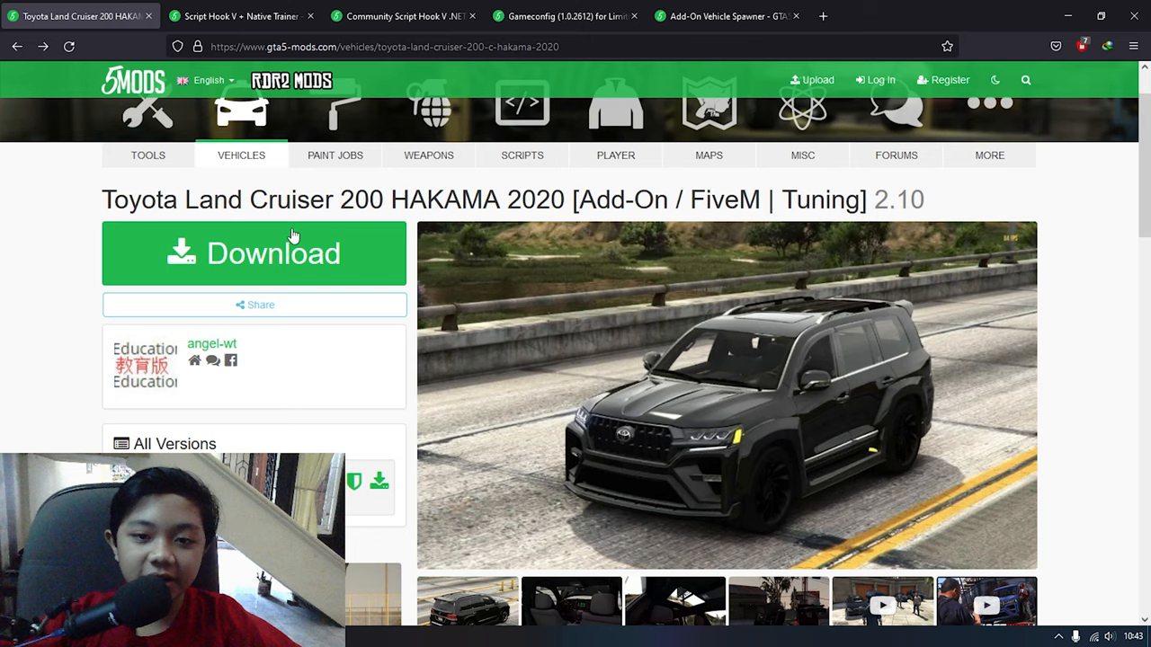
# Show the Community Script Hook V .NET page, then return to the first tab
pyautogui.click(404, 14)
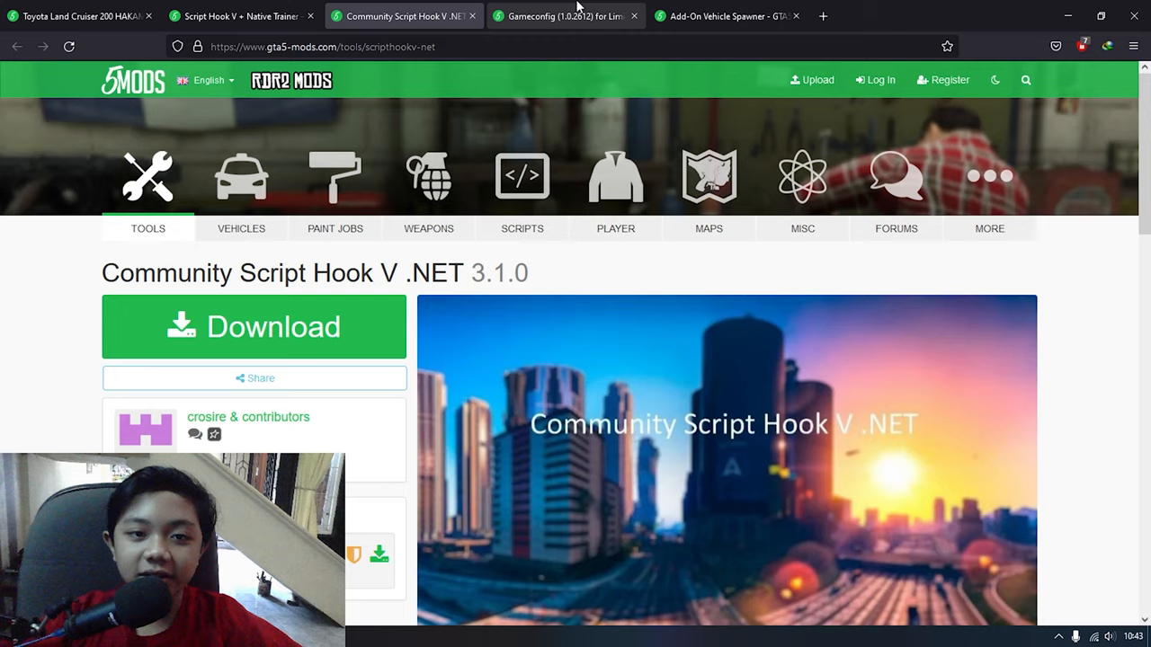
pyautogui.click(81, 16)
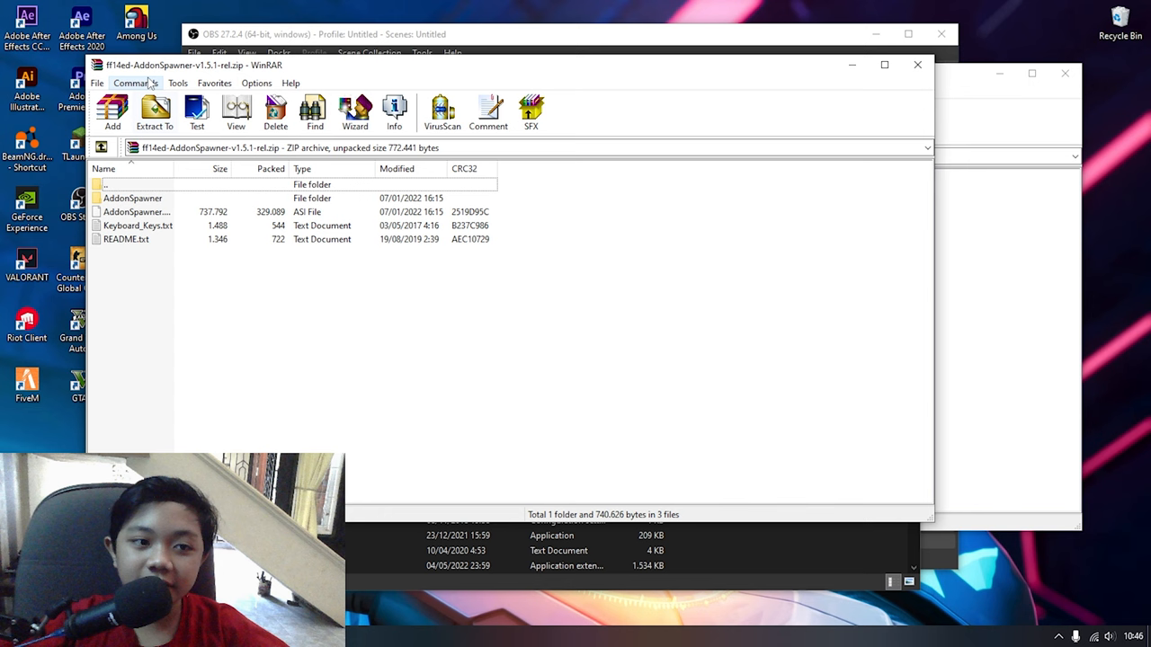
# List the AddonSpawner-v1.5.1-rel.zip contents in WinRAR
pyautogui.click(132, 198)
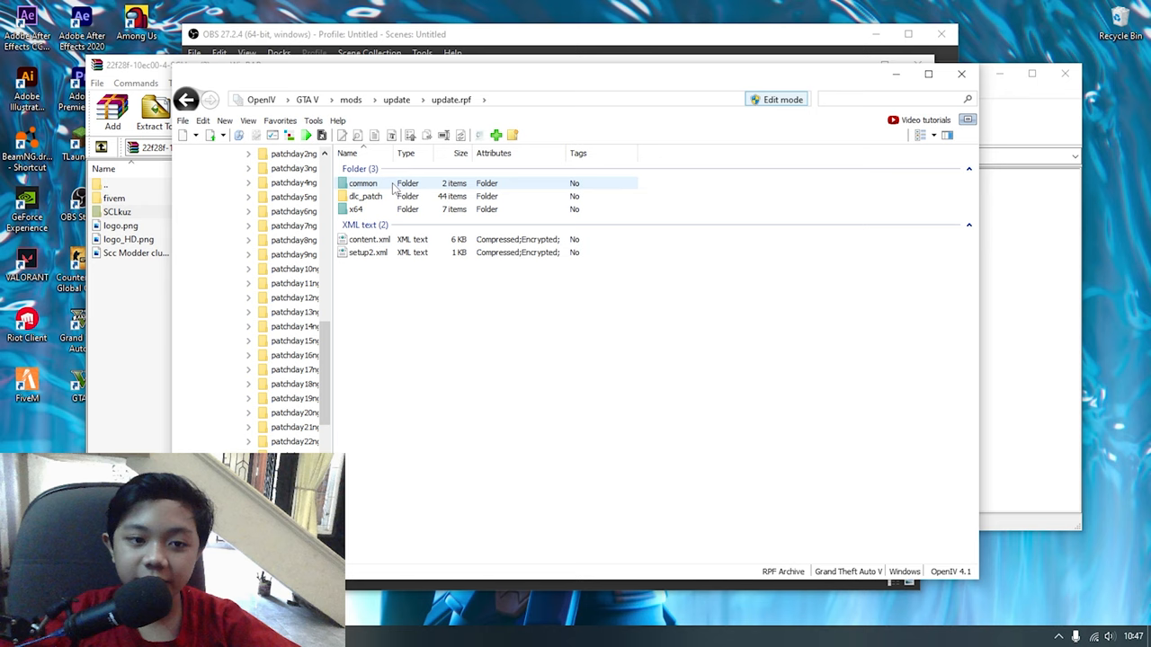
# Enter the common folder inside GTA V mods update.rpf
pyautogui.doubleClick(364, 183)
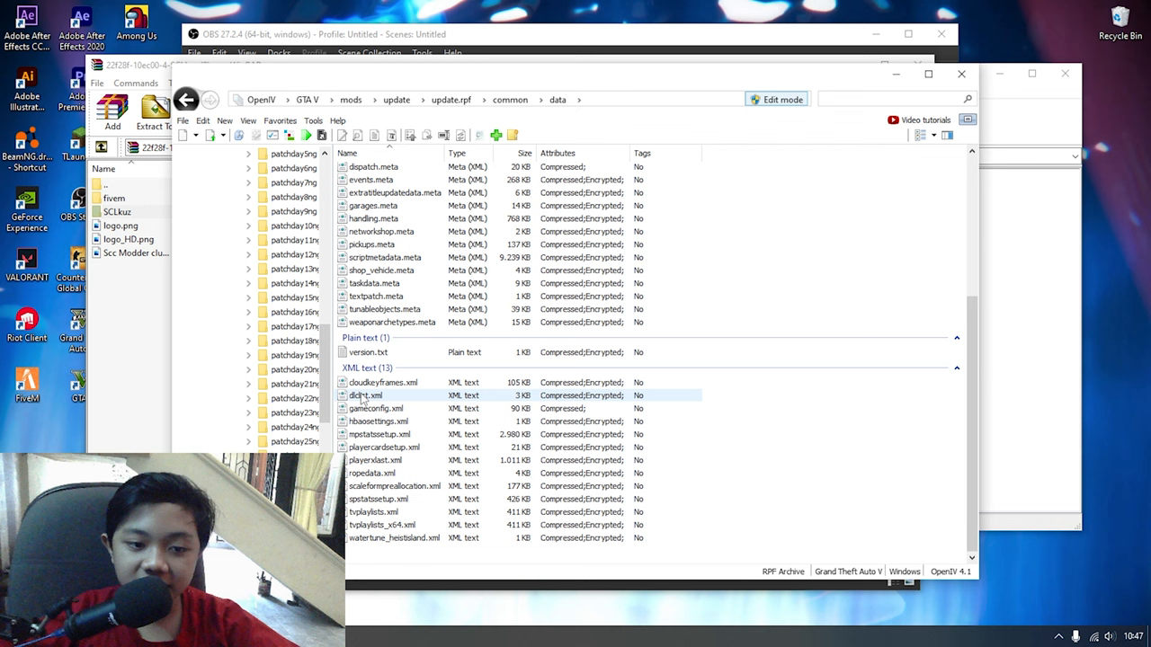
# Load dlclist.xml from common/data into OpenIV's text editor
pyautogui.doubleClick(367, 395)
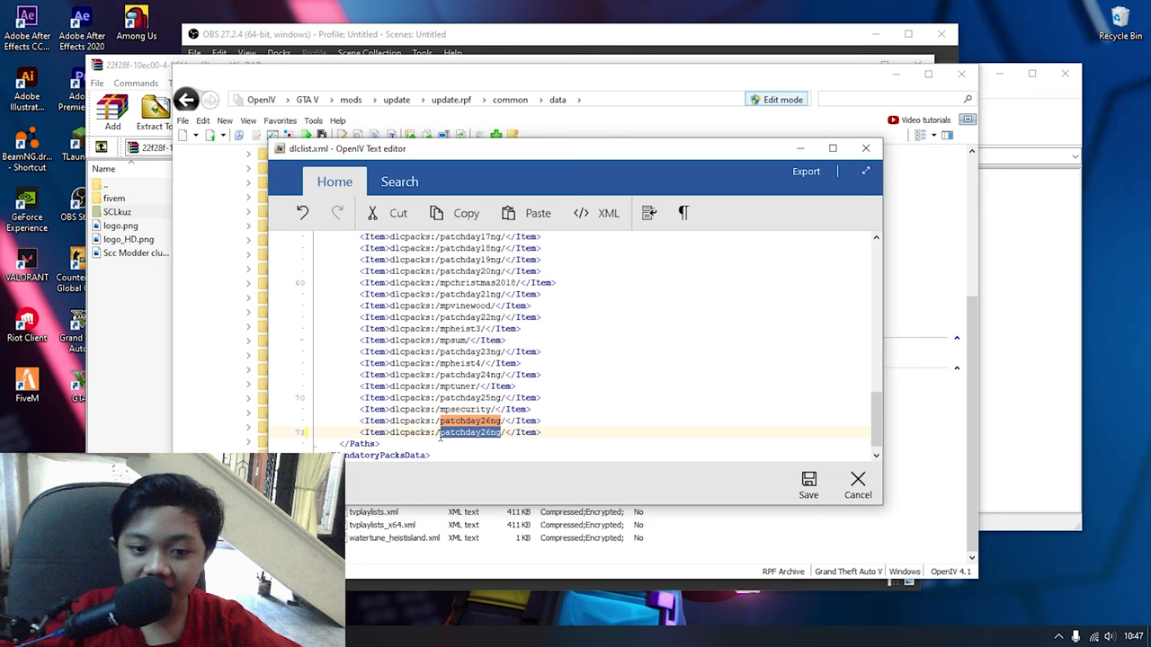
# Clear the copied patchday26ng name from the duplicated last Item, leaving dlcpacks:/
pyautogui.press('Delete')
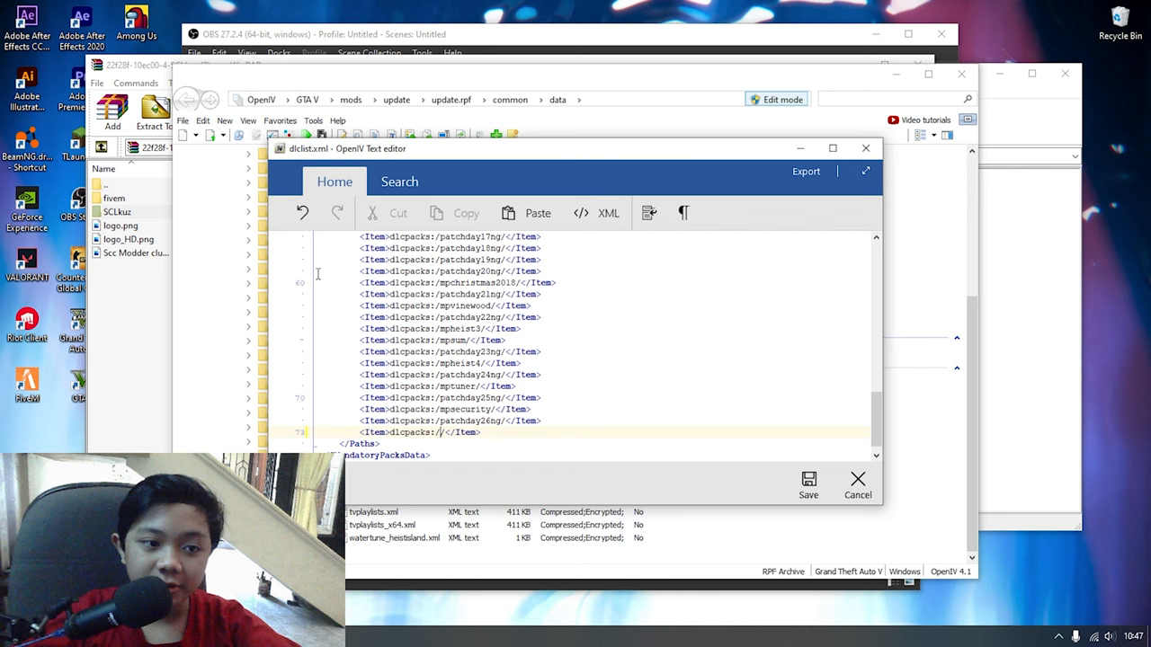